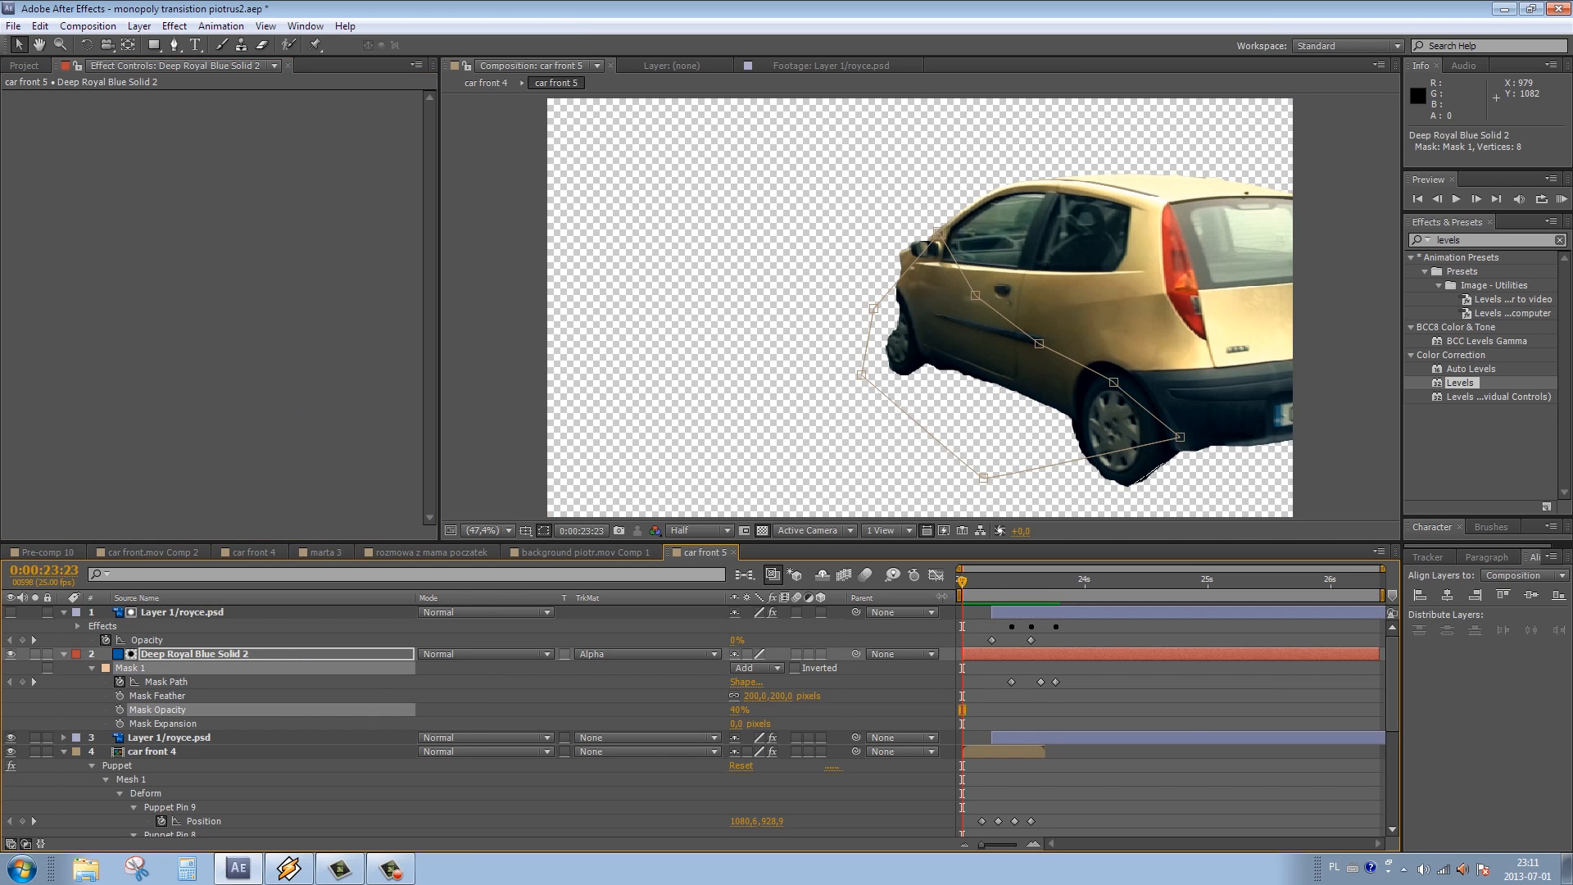
Preview the composition, stop playback, and collapse the expanded car front 5 layer properties.
click(1558, 197)
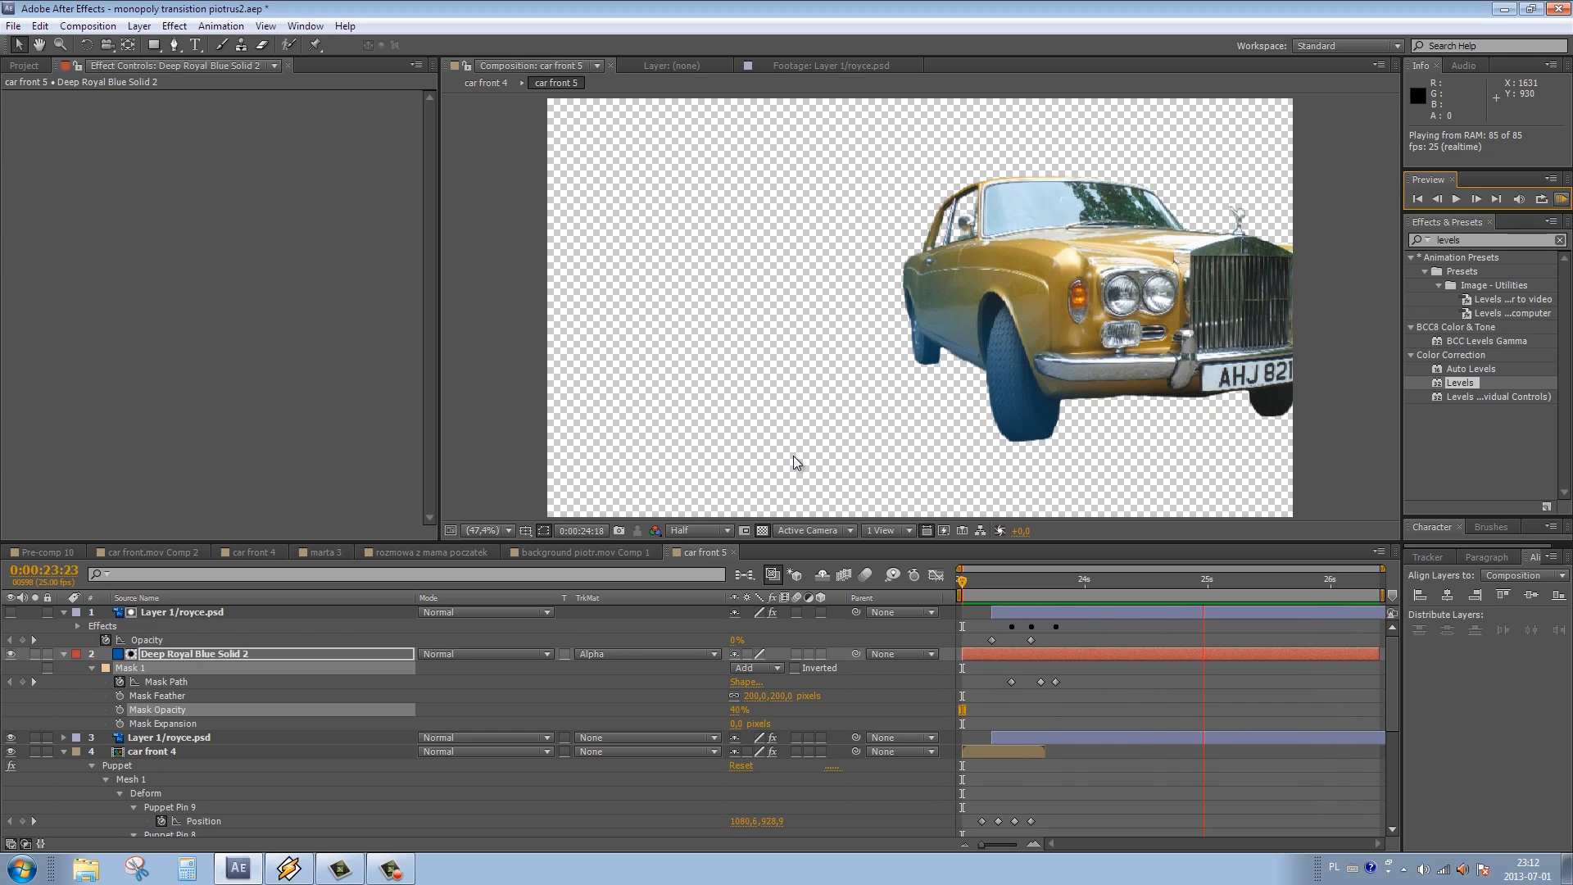
click(182, 612)
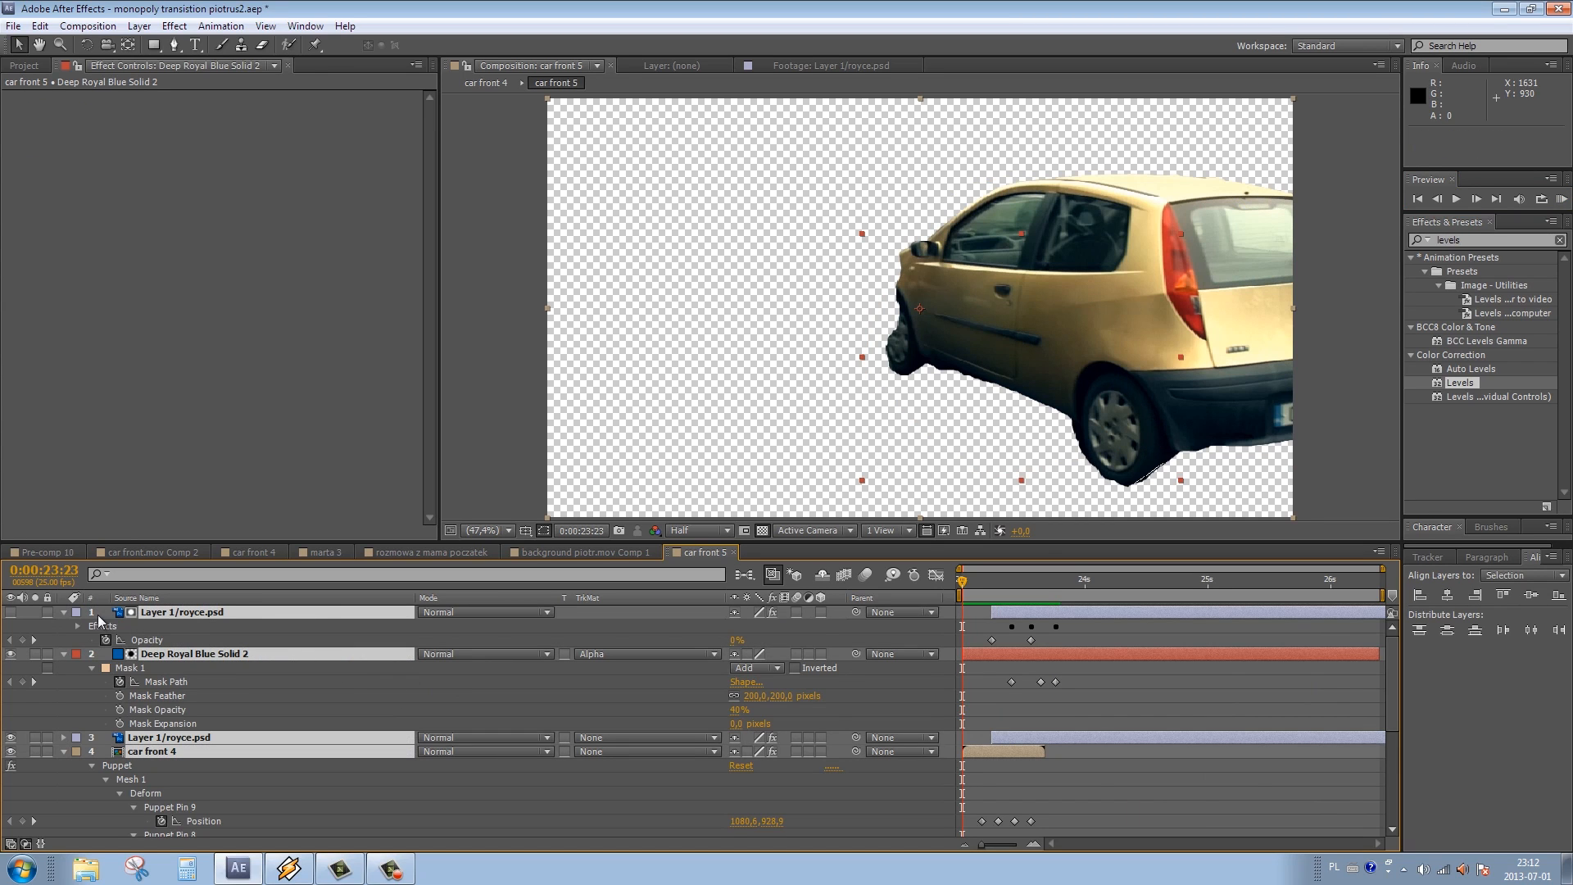
click(75, 612)
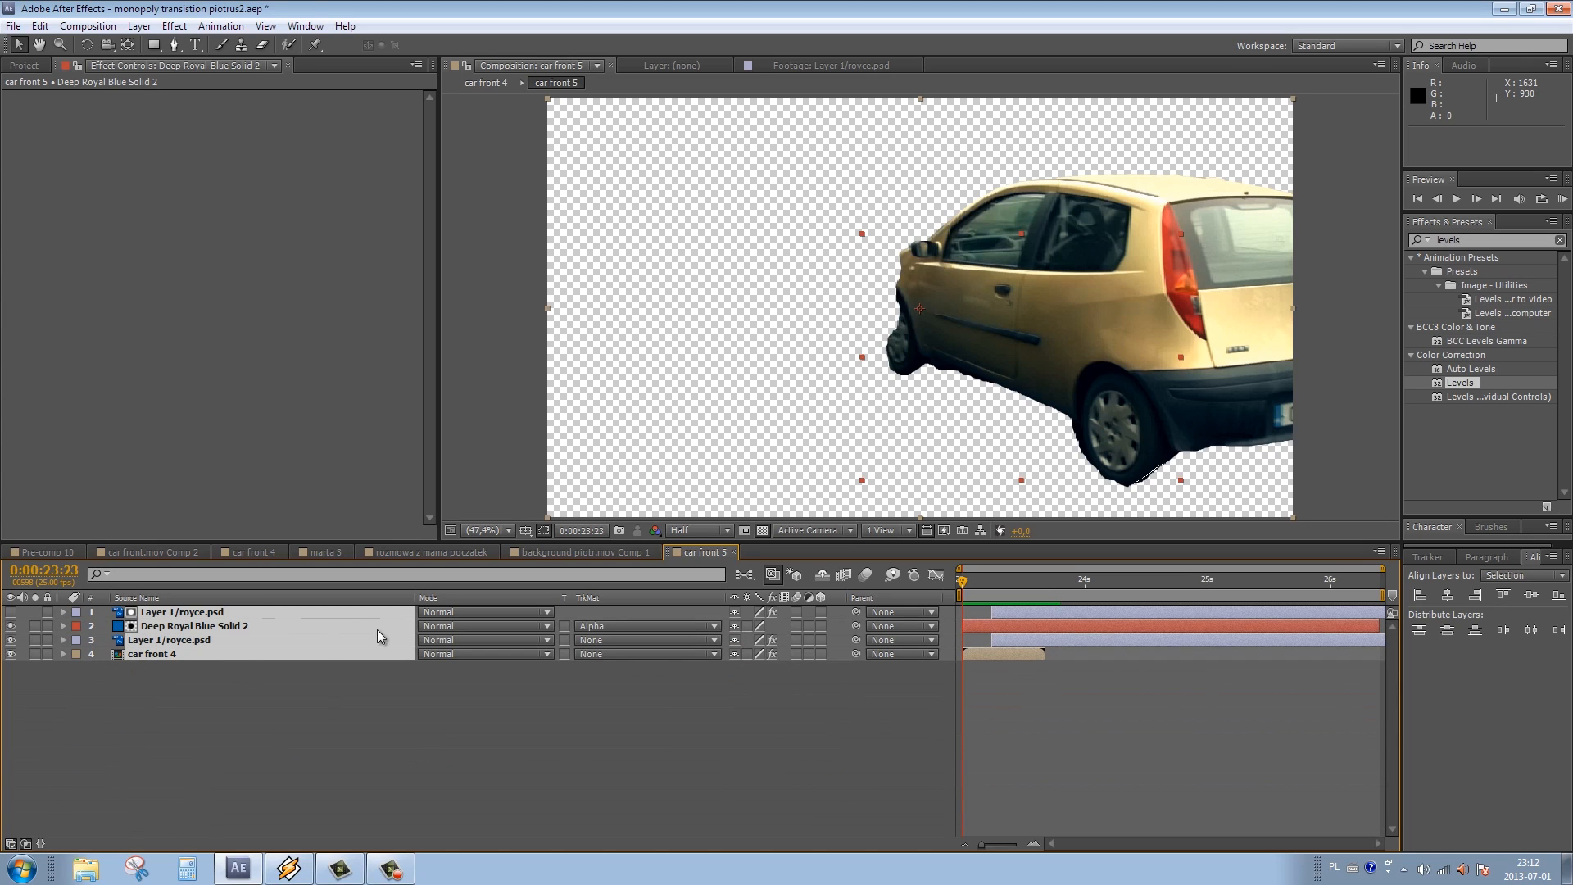
mouse_move(323, 682)
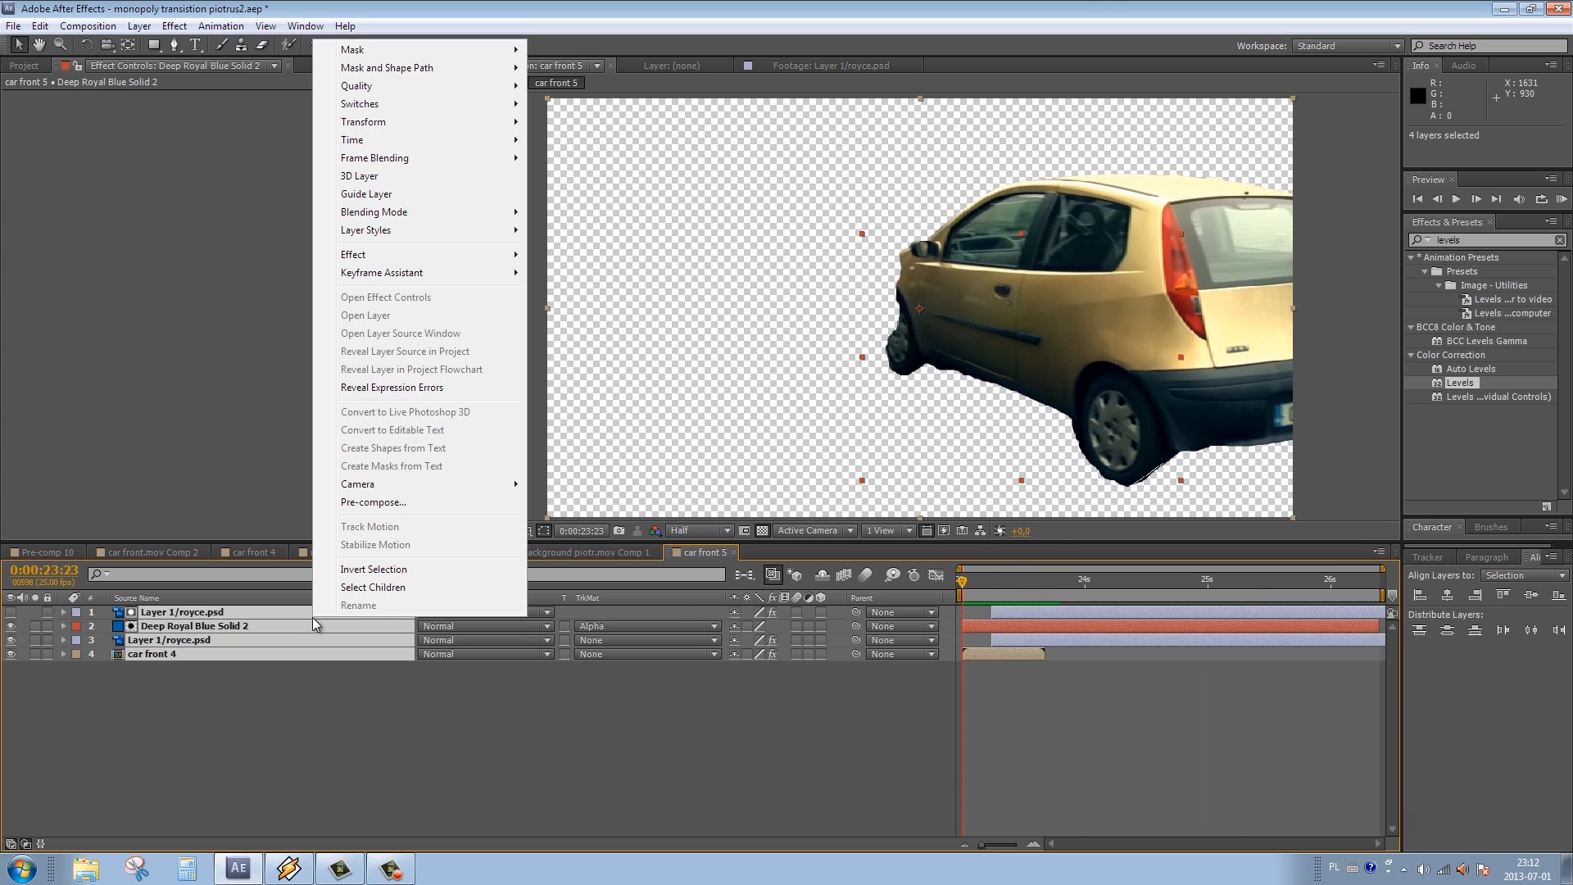
mouse_move(372, 501)
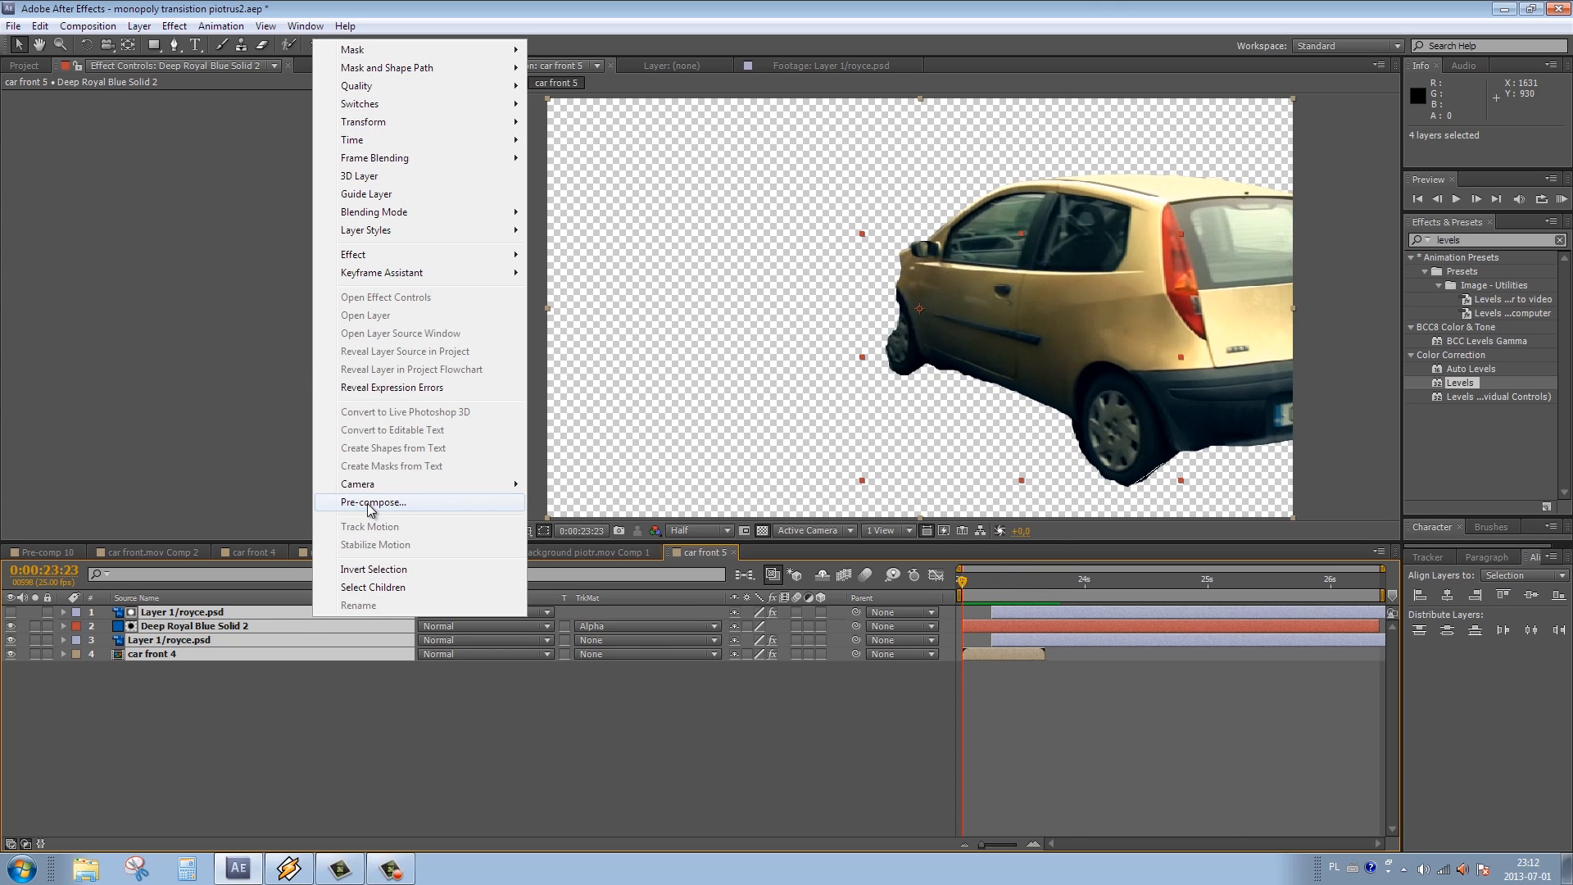
Pre-compose the four selected car layers into a new composition named 'Car front full'.
click(372, 501)
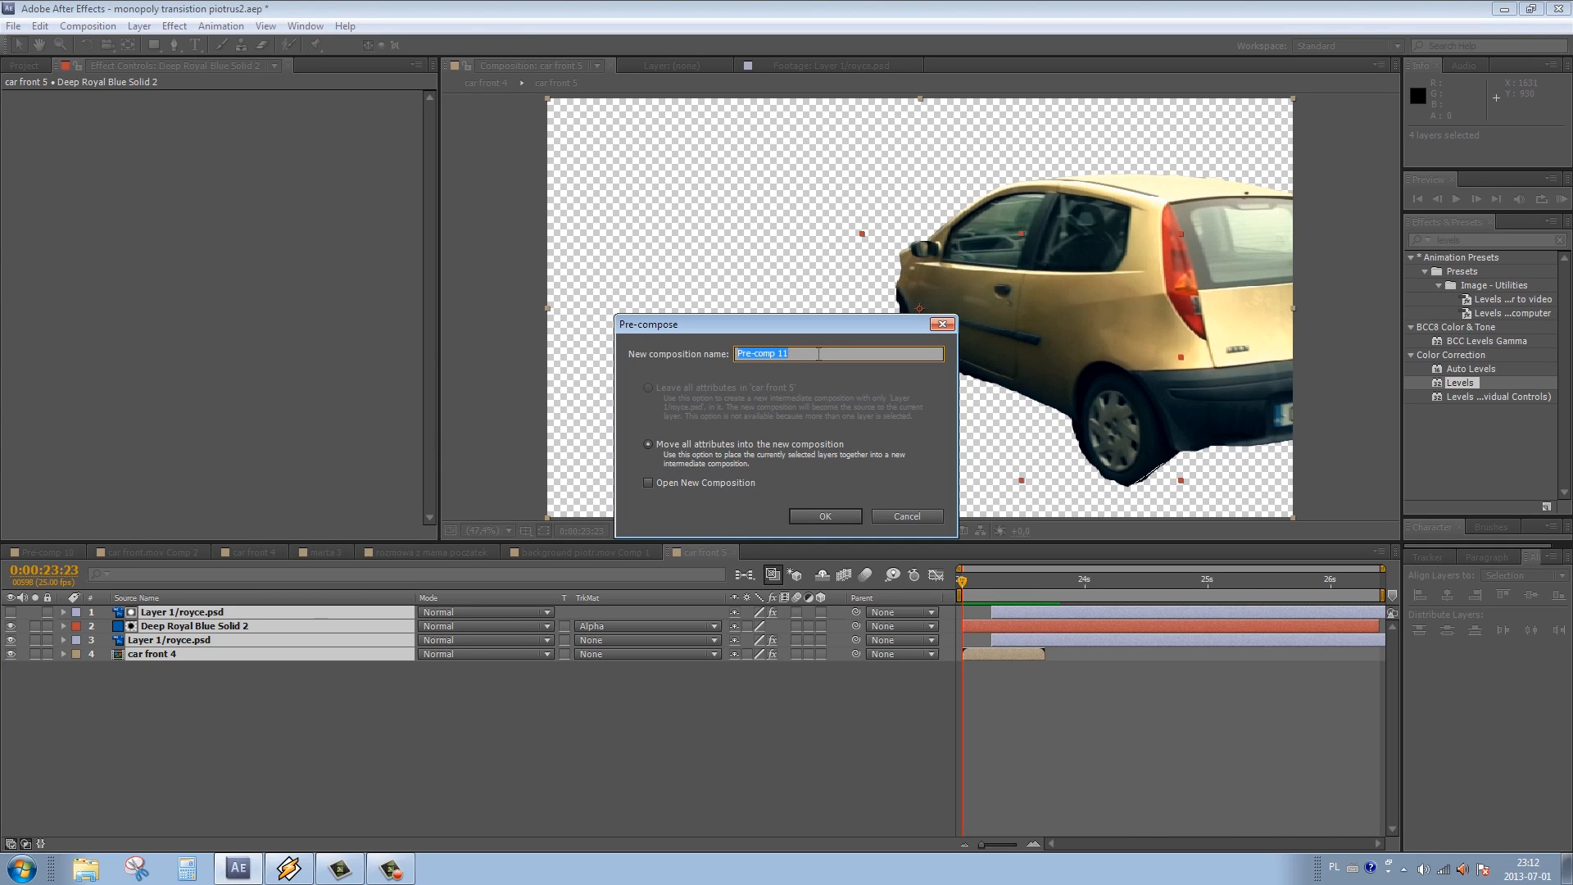
text(Car)
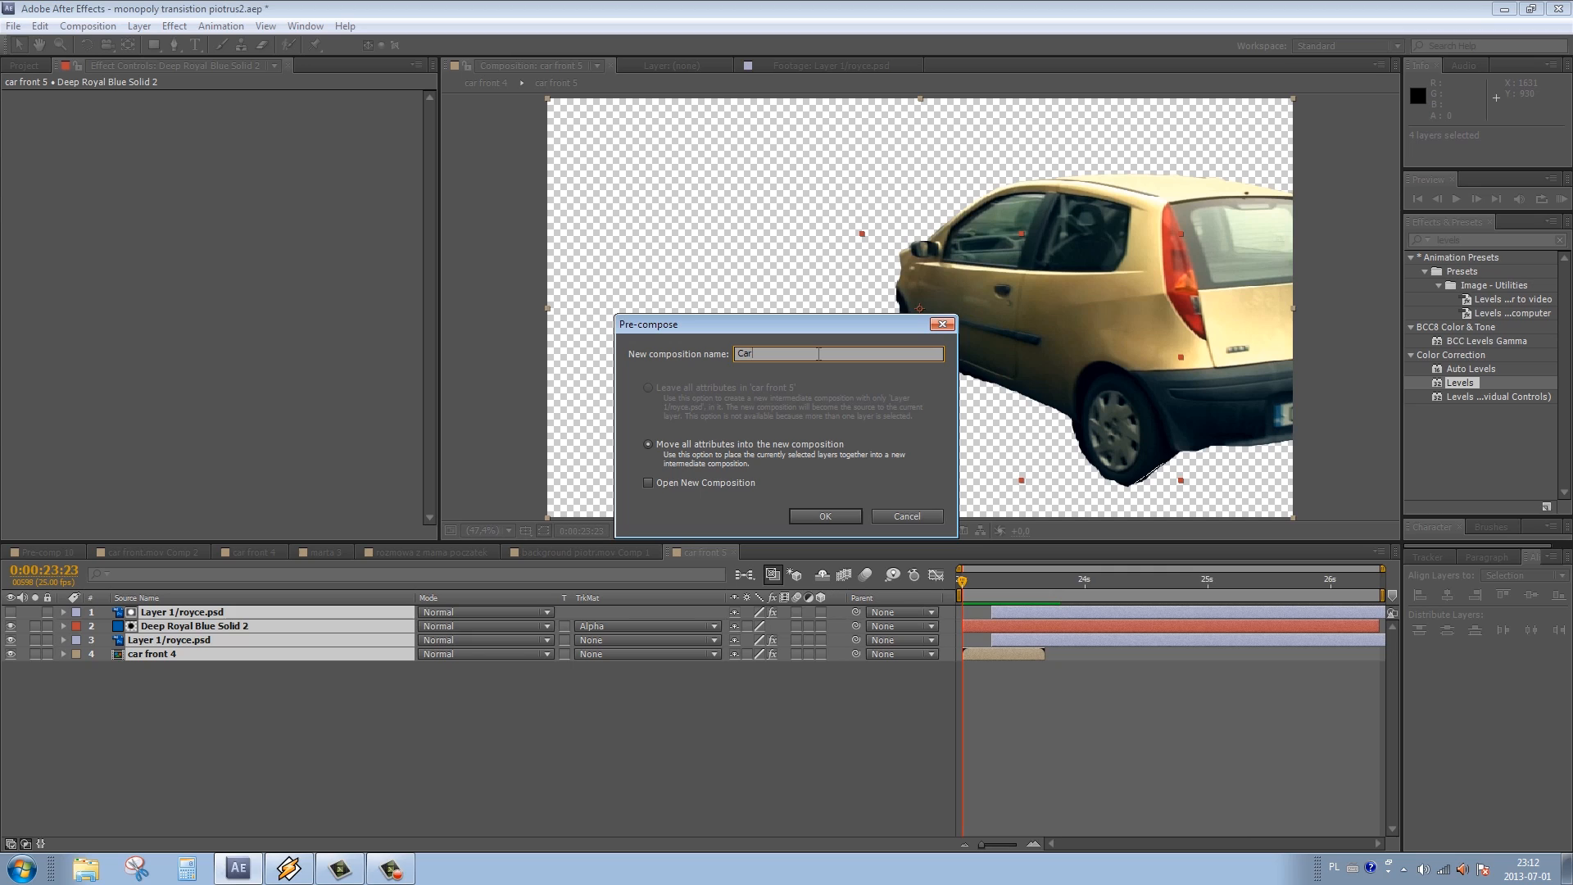
text(front full)
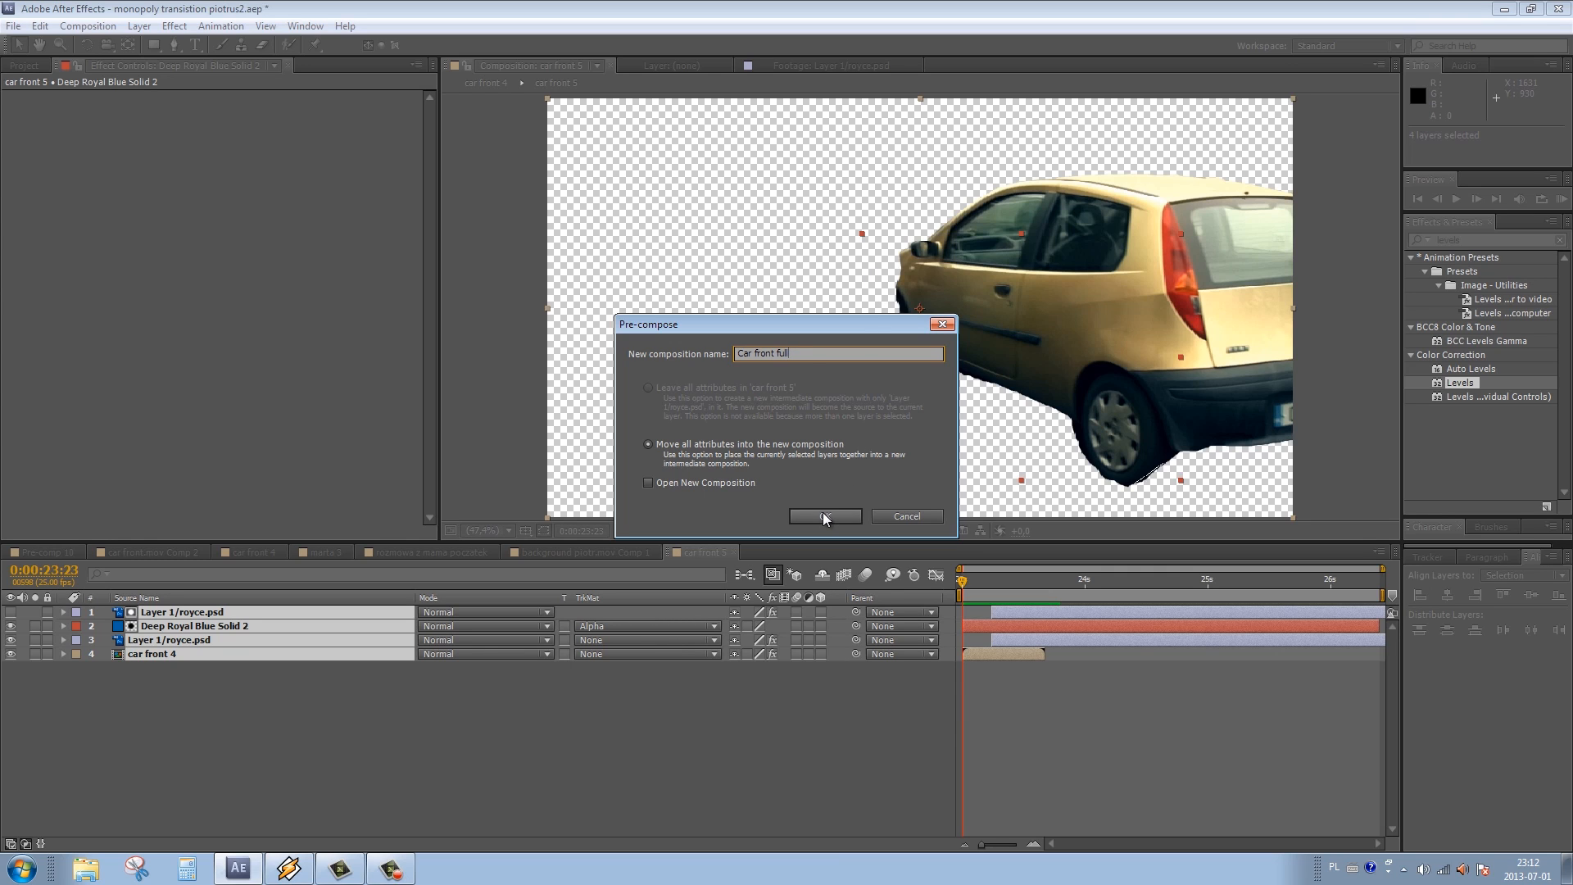
click(823, 515)
text(liqui)
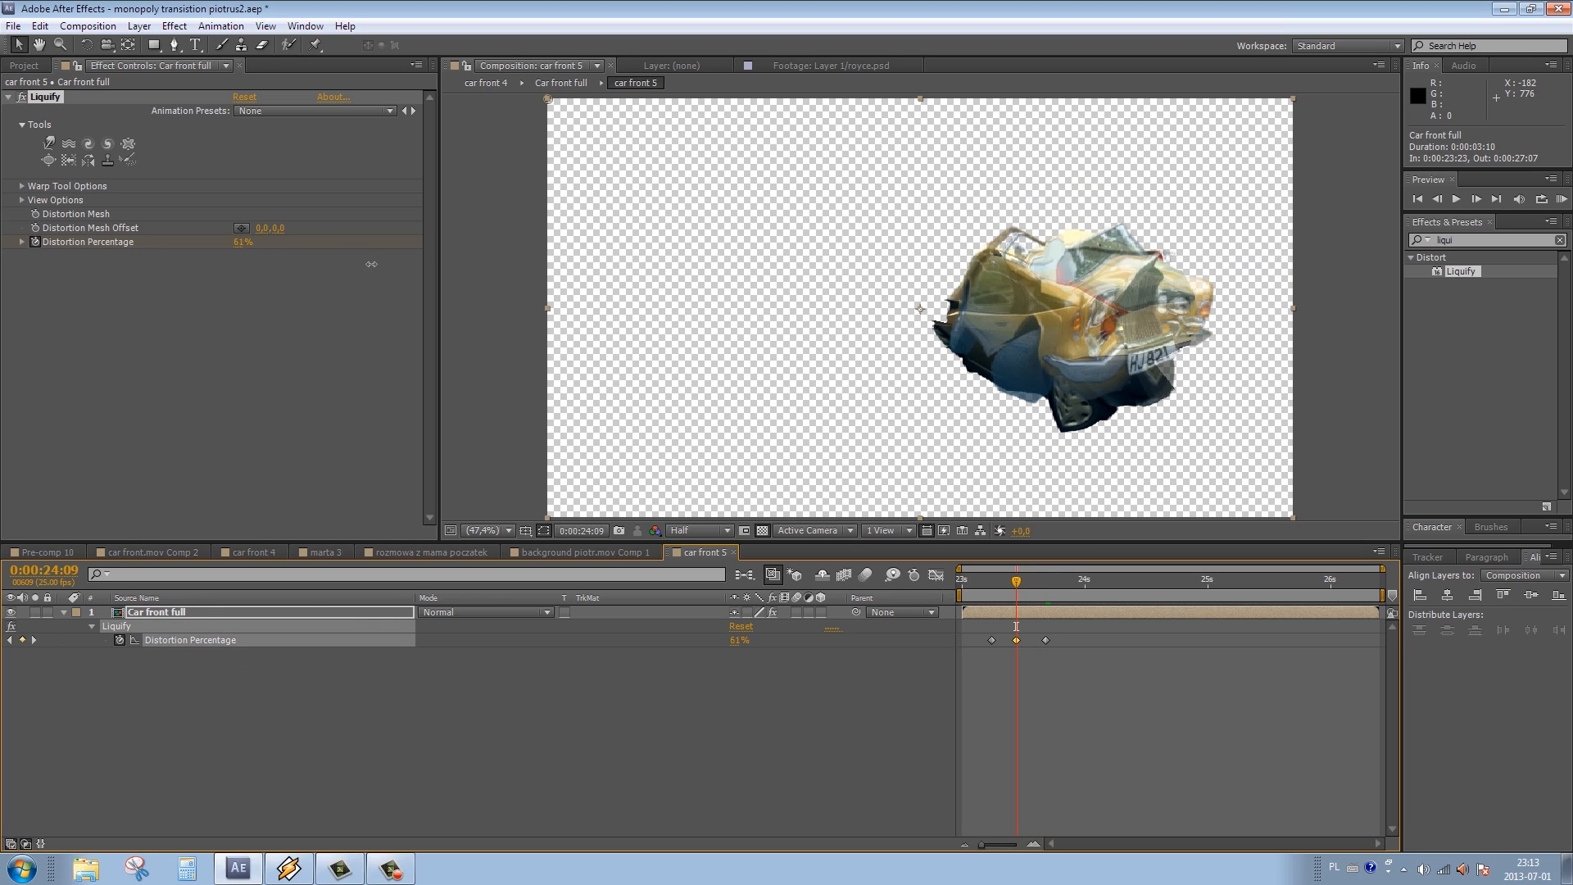
Raise Liquify's middle Distortion Percentage keyframe to 100% and select the Twirl brush.
drag(243, 241, 281, 242)
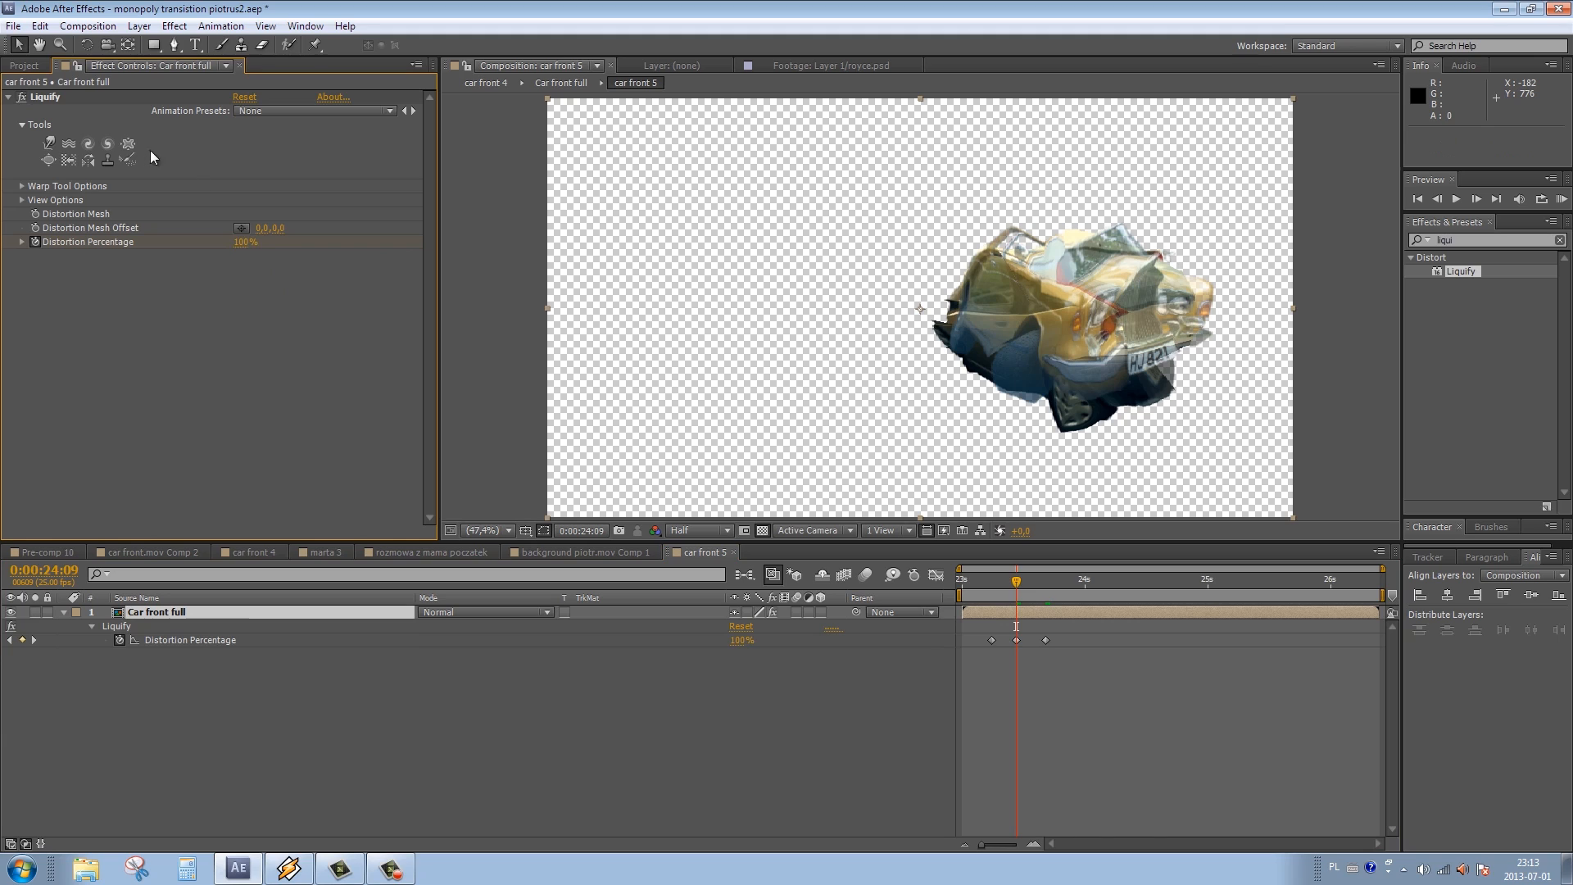
click(88, 143)
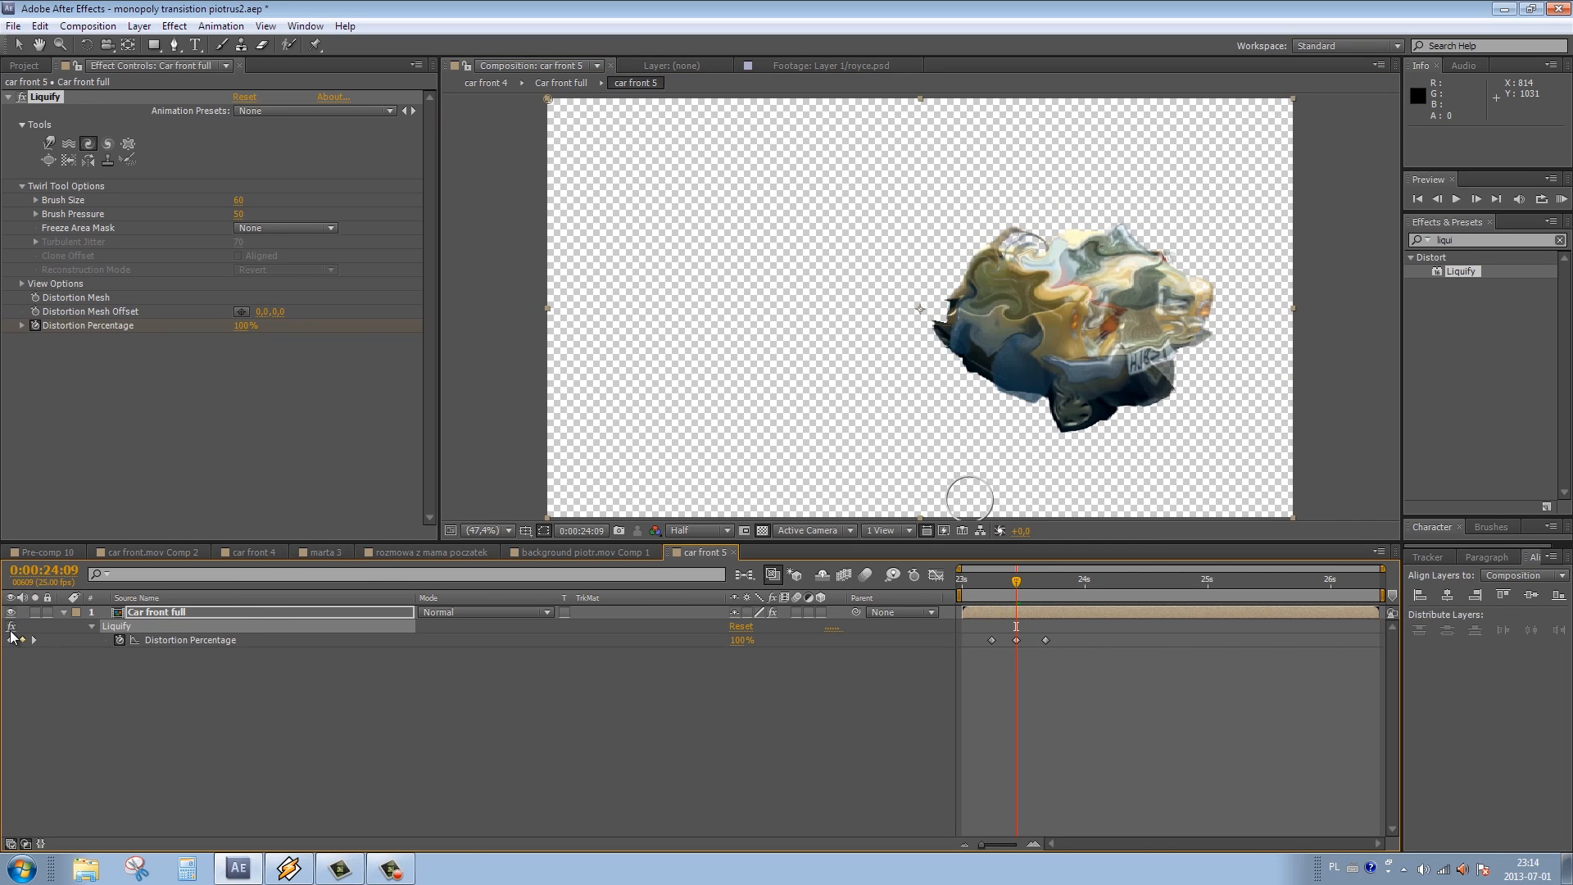
Start a RAM preview of the twirl car transition.
click(1563, 197)
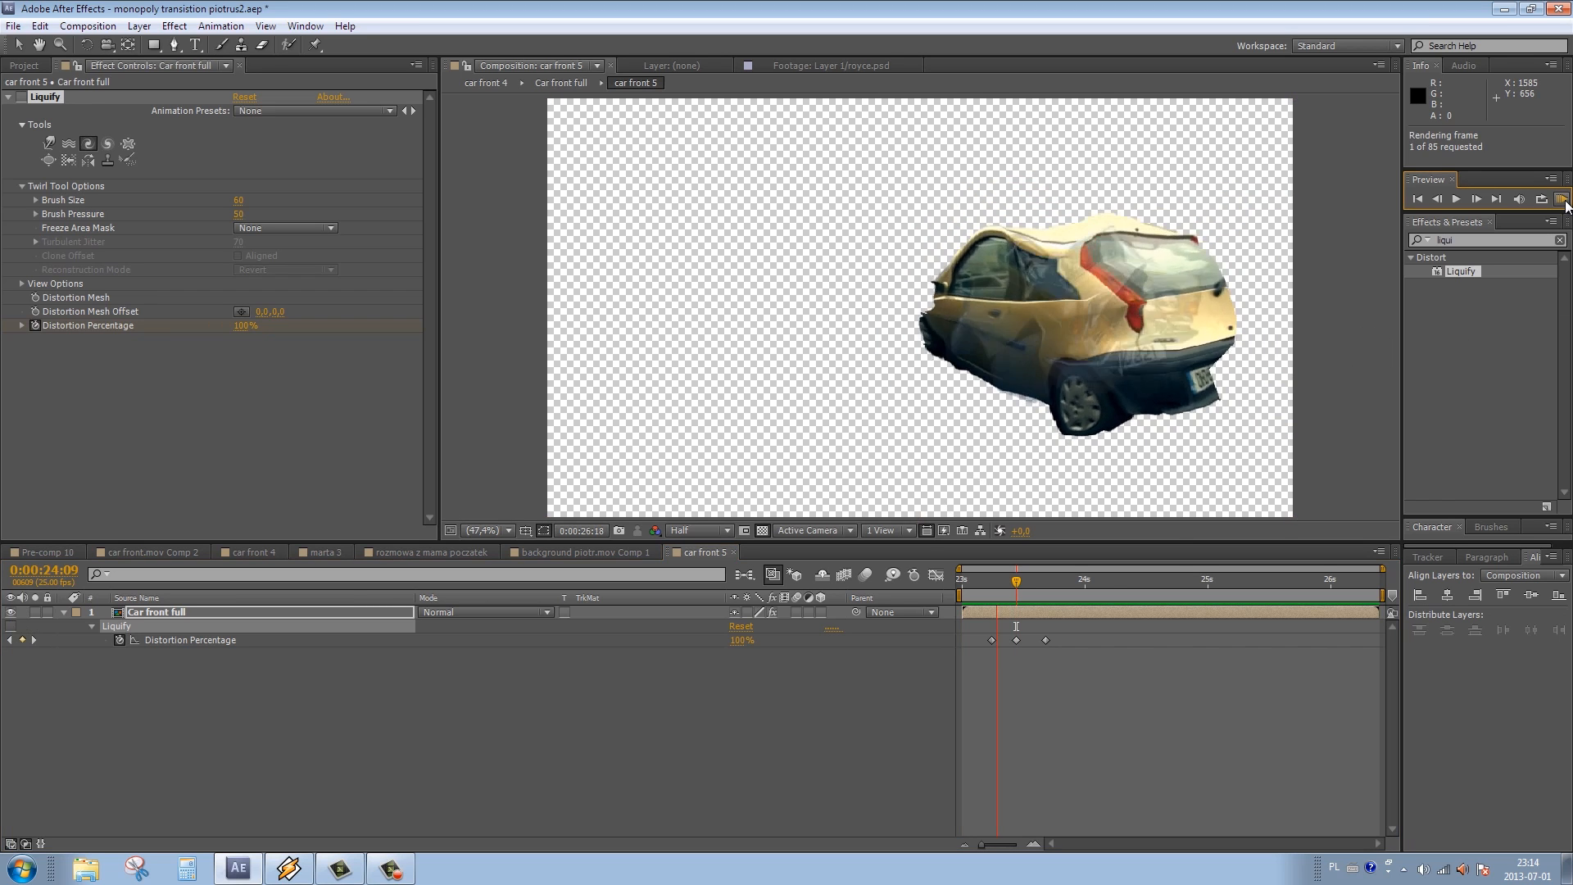
Replay and stop the car transition preview, then bring up the Composition menu.
click(1561, 198)
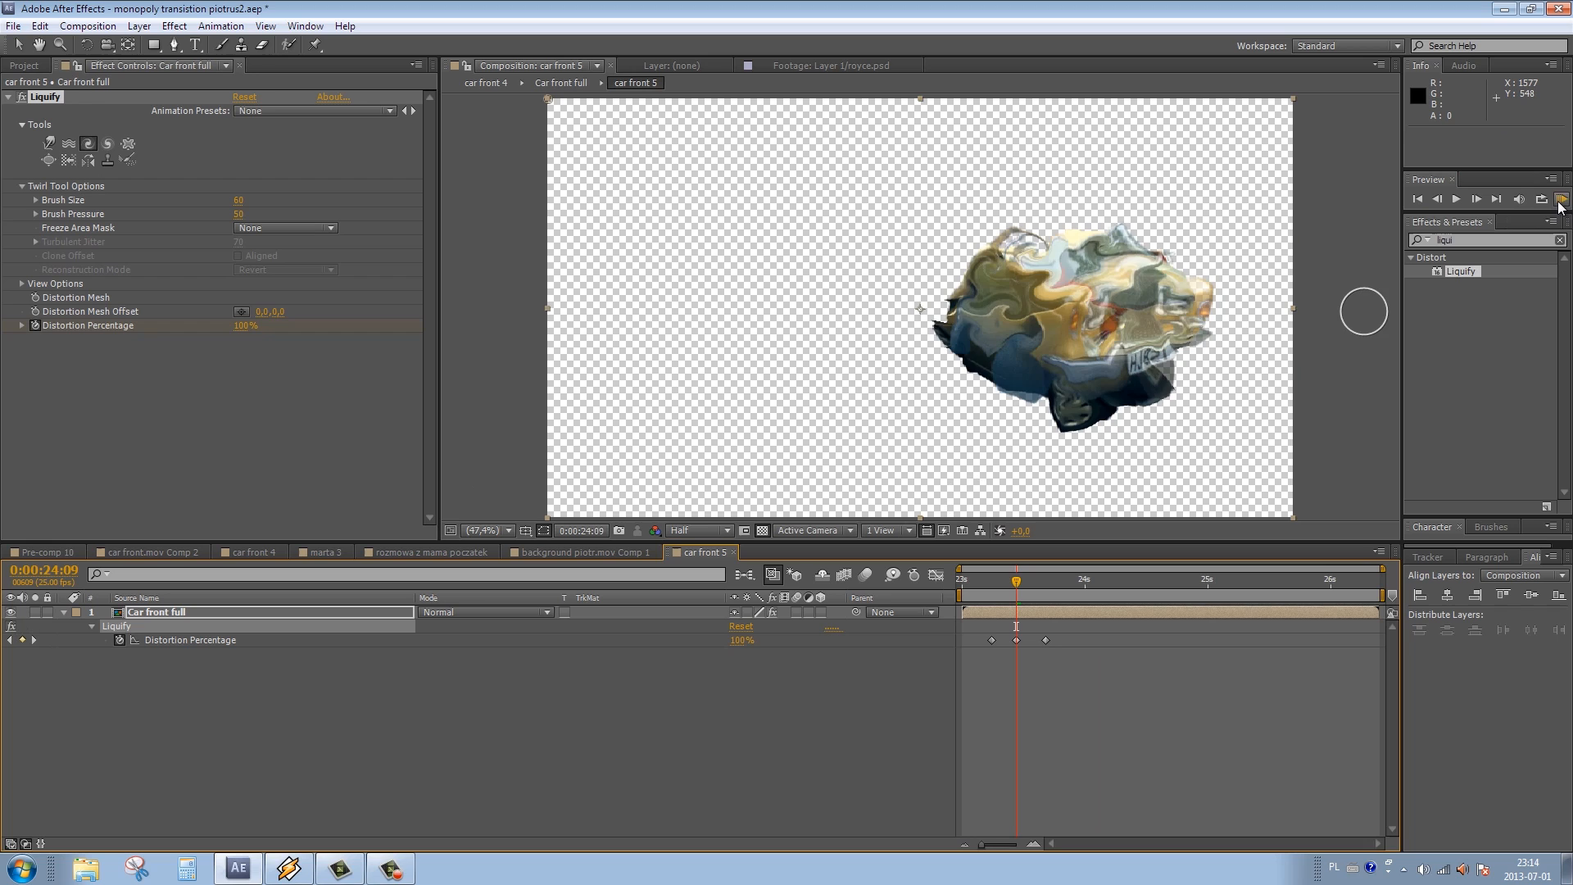
click(1558, 197)
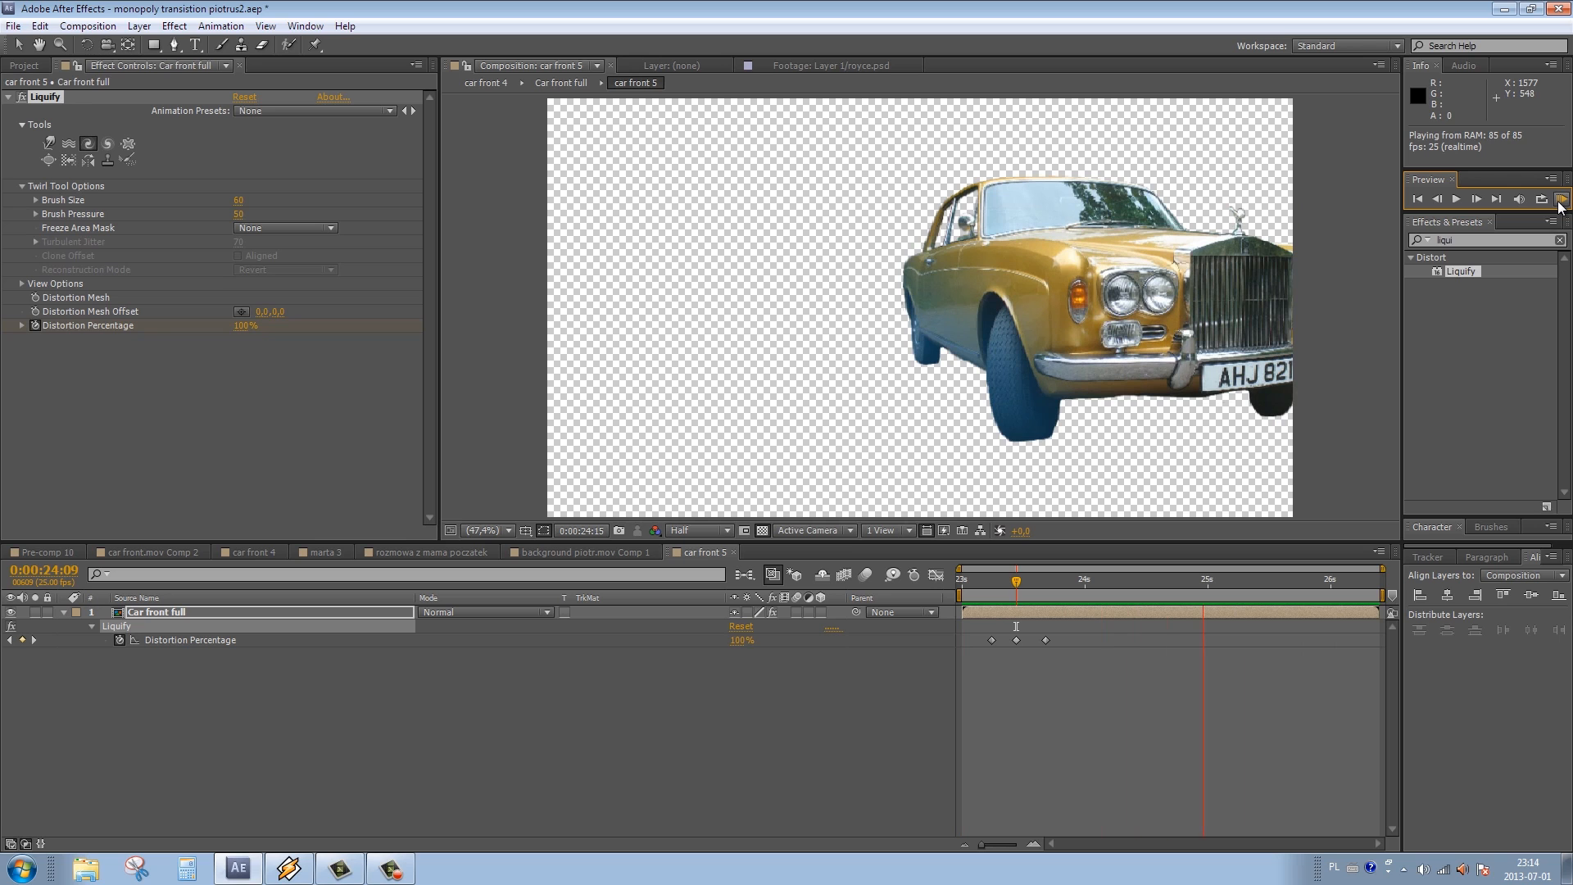
click(1559, 197)
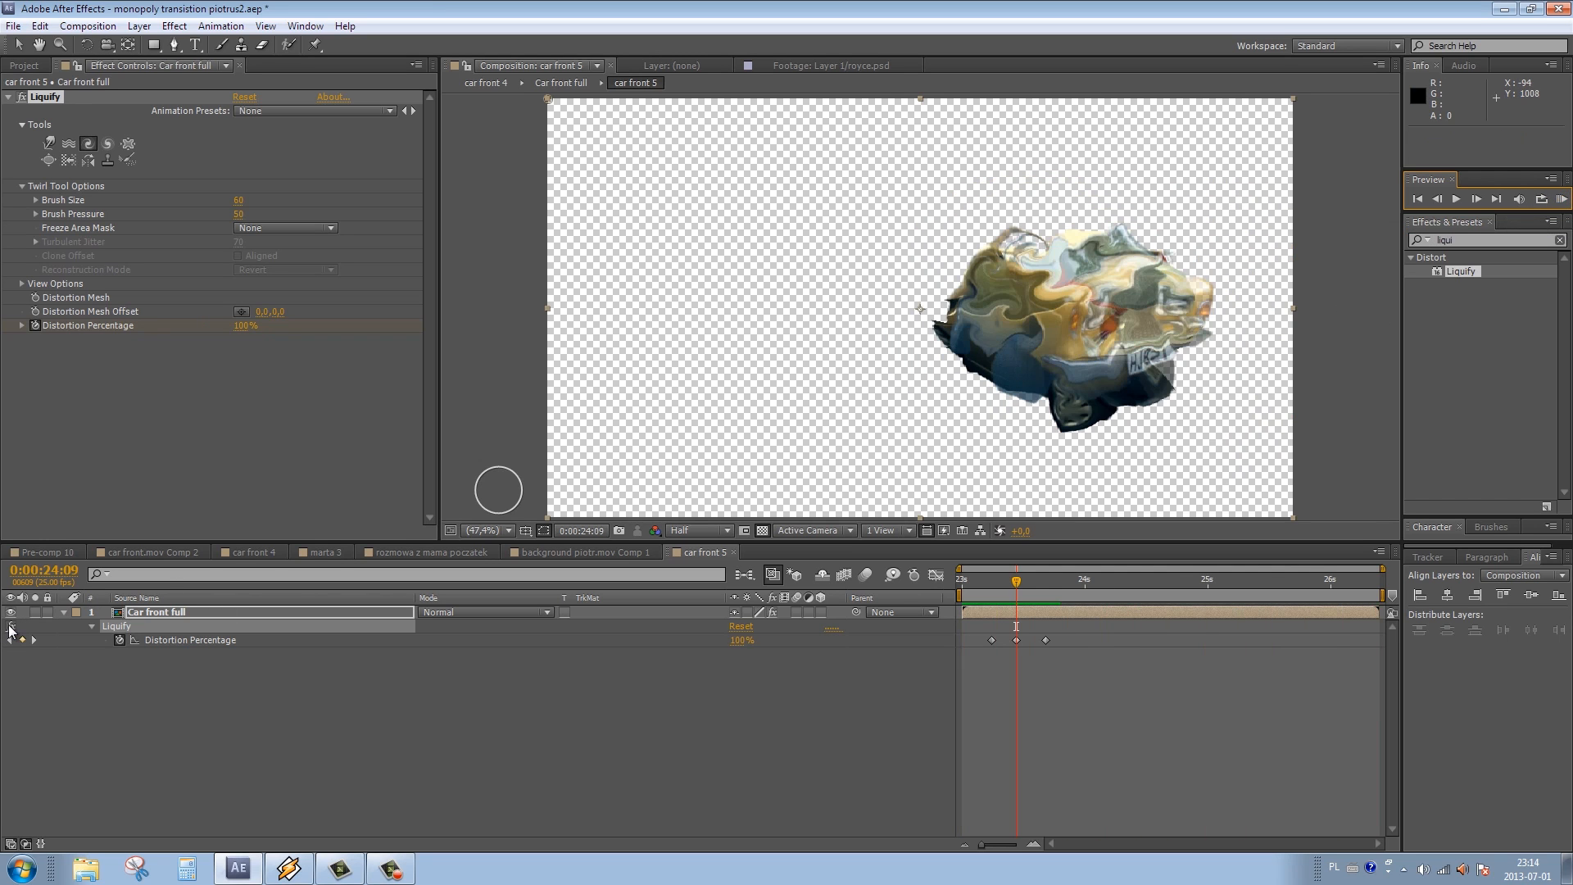
click(1560, 198)
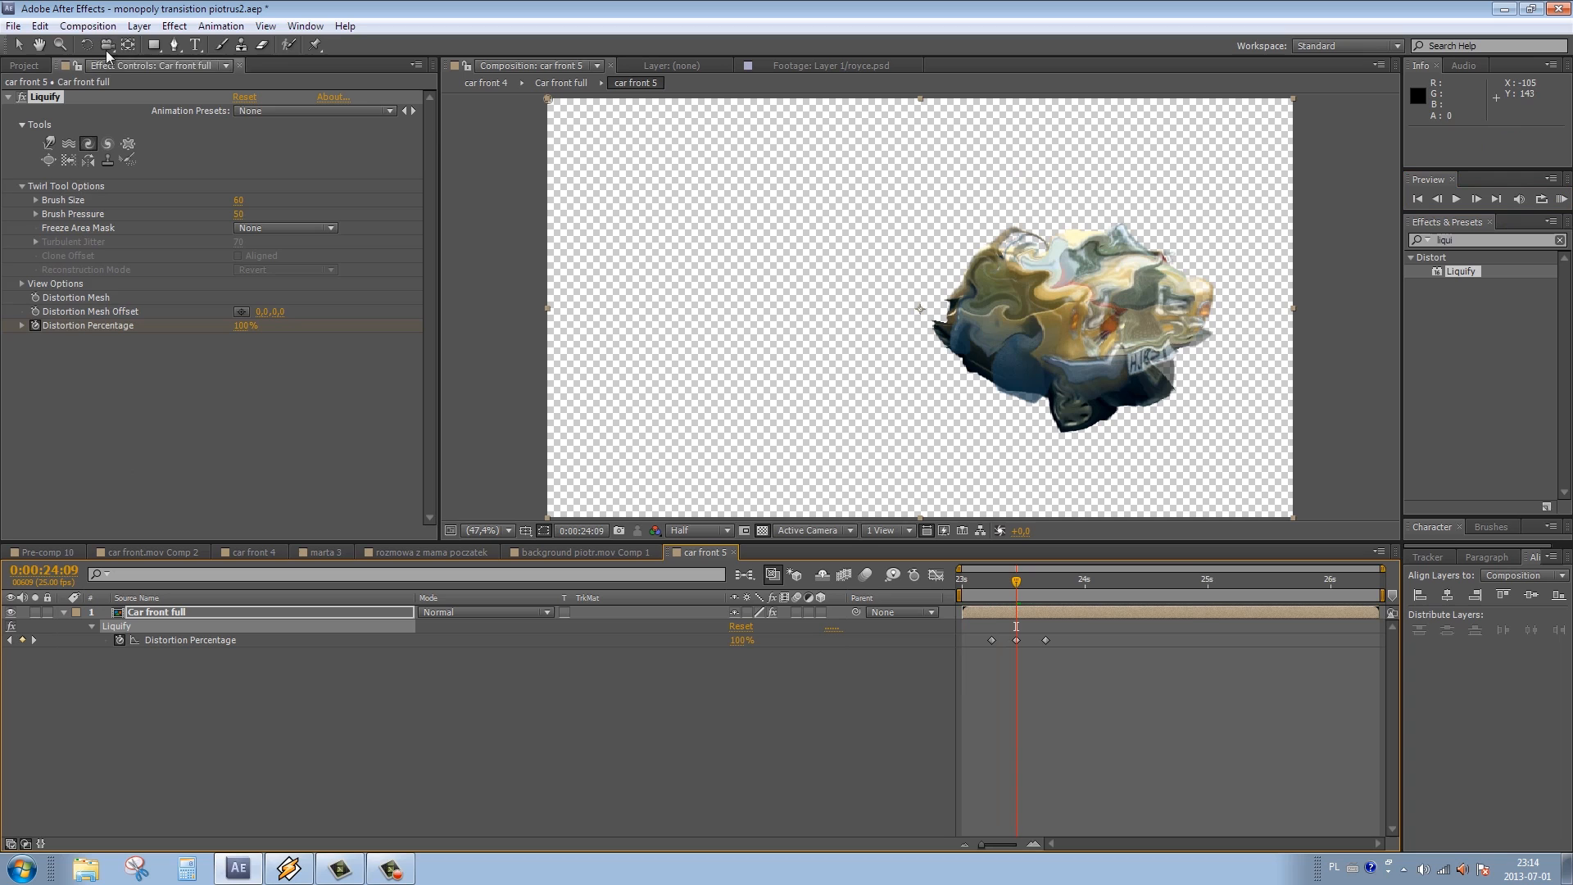
click(86, 26)
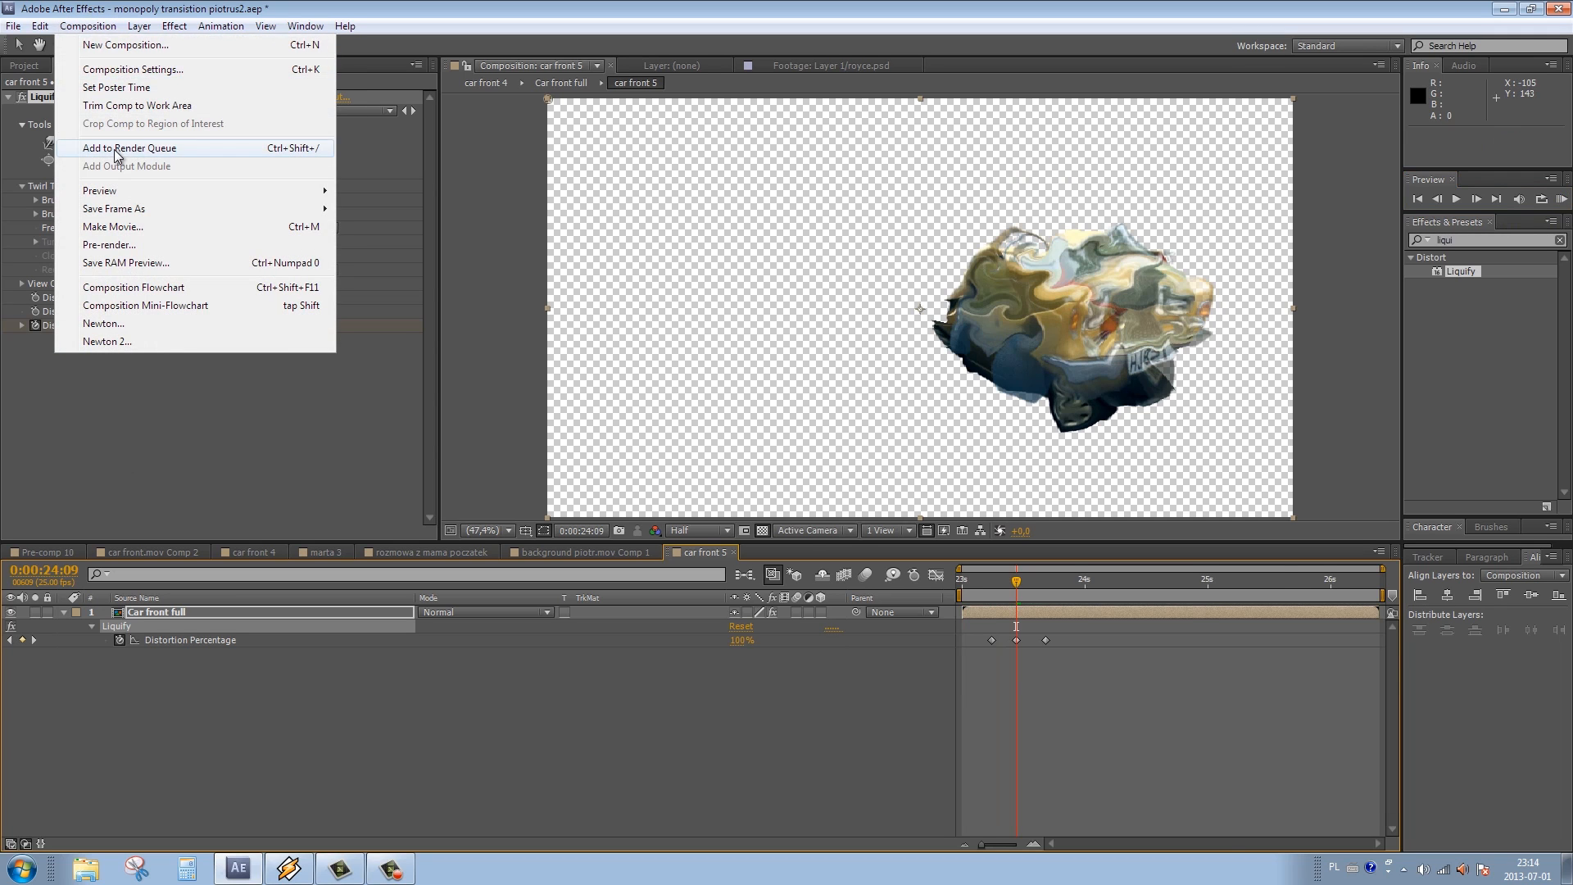
Add car front 5 to the render queue with RGB + Alpha channels and Straight colour.
click(129, 147)
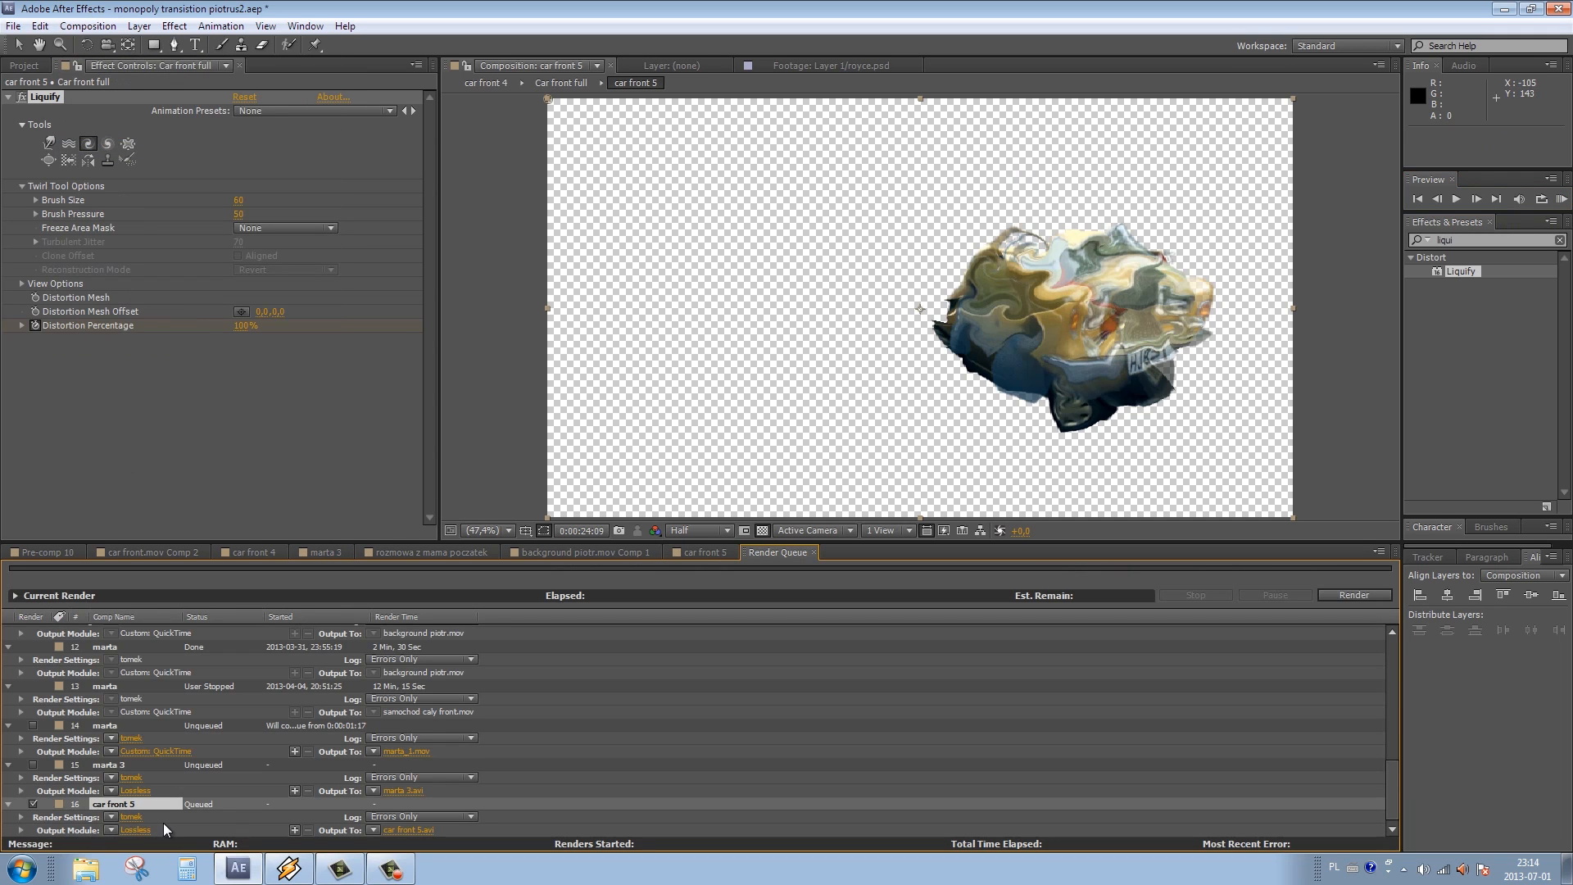
click(135, 828)
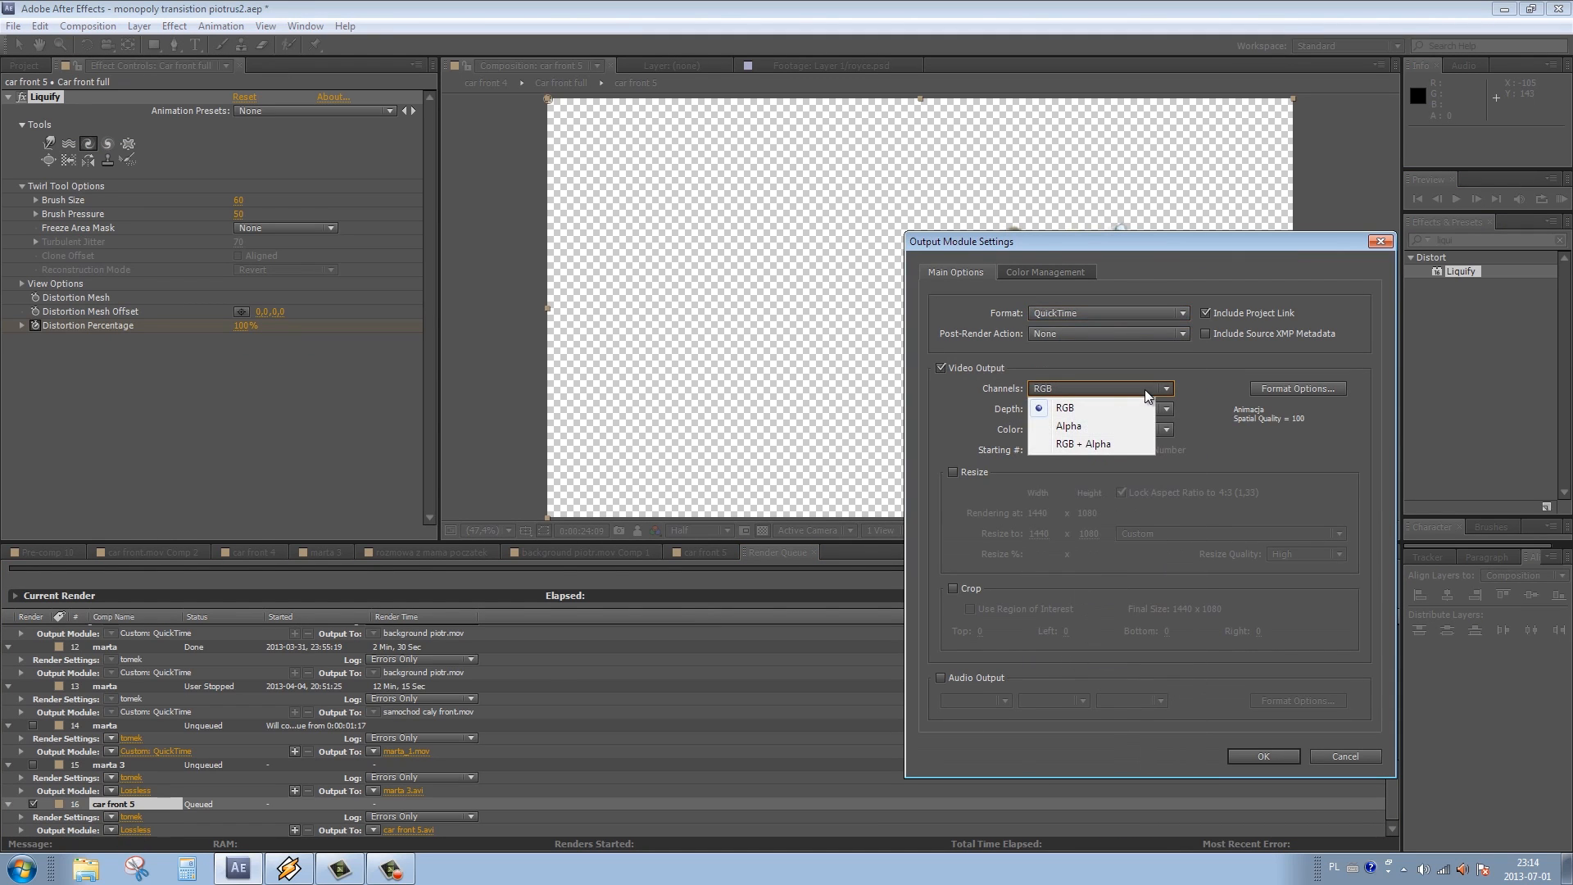
click(1083, 444)
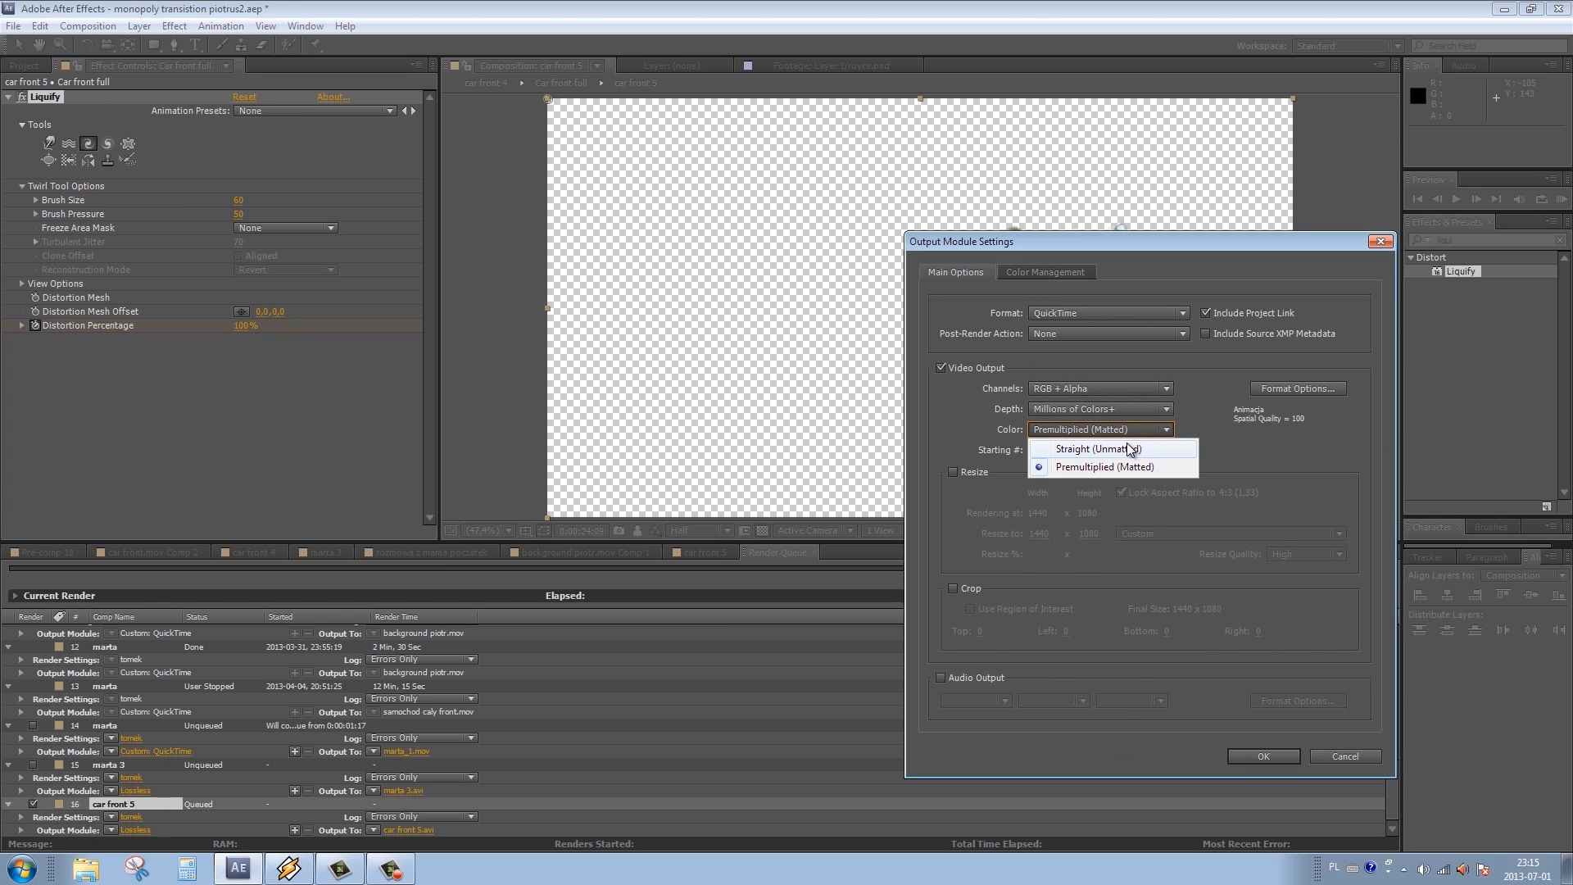
click(1096, 448)
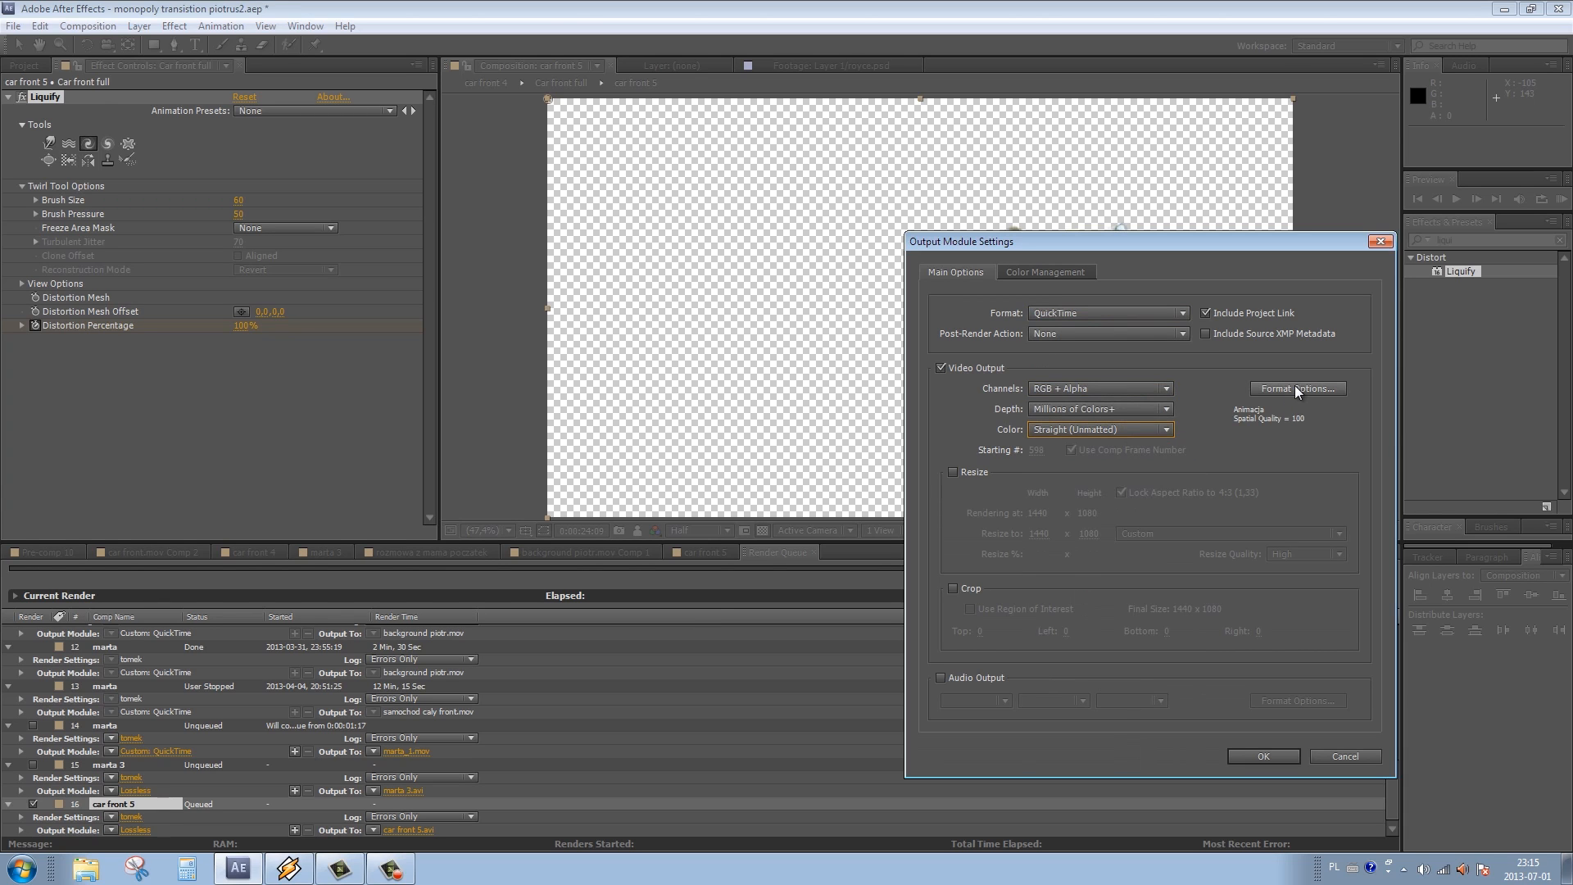
click(1261, 756)
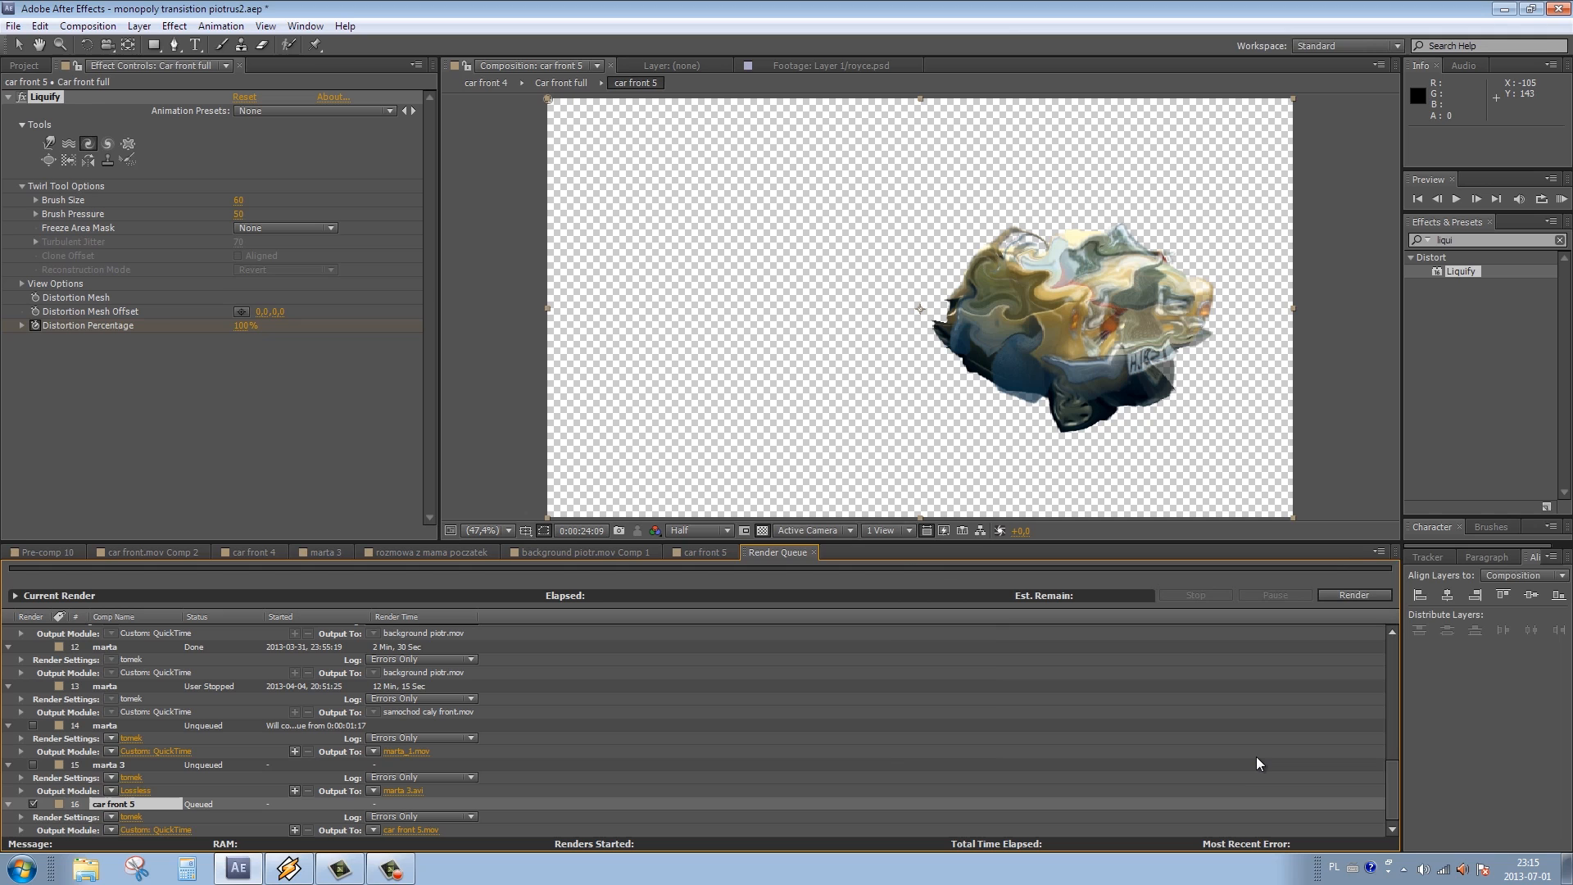
Render car front 5 to 'car front 5.mov' until the queue shows Done.
click(1353, 595)
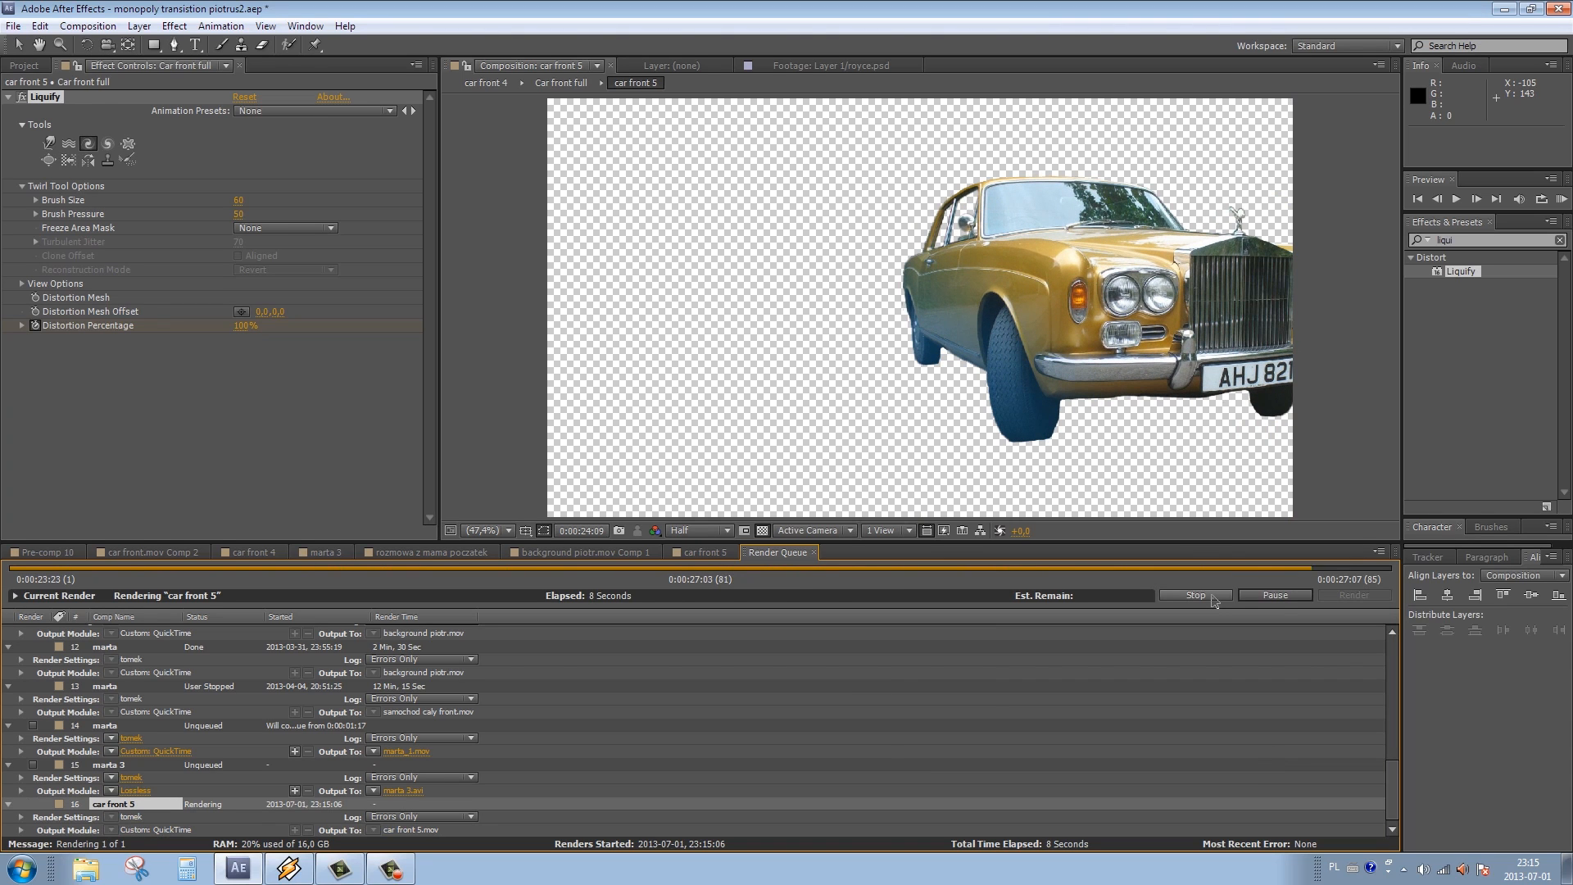
click(1193, 594)
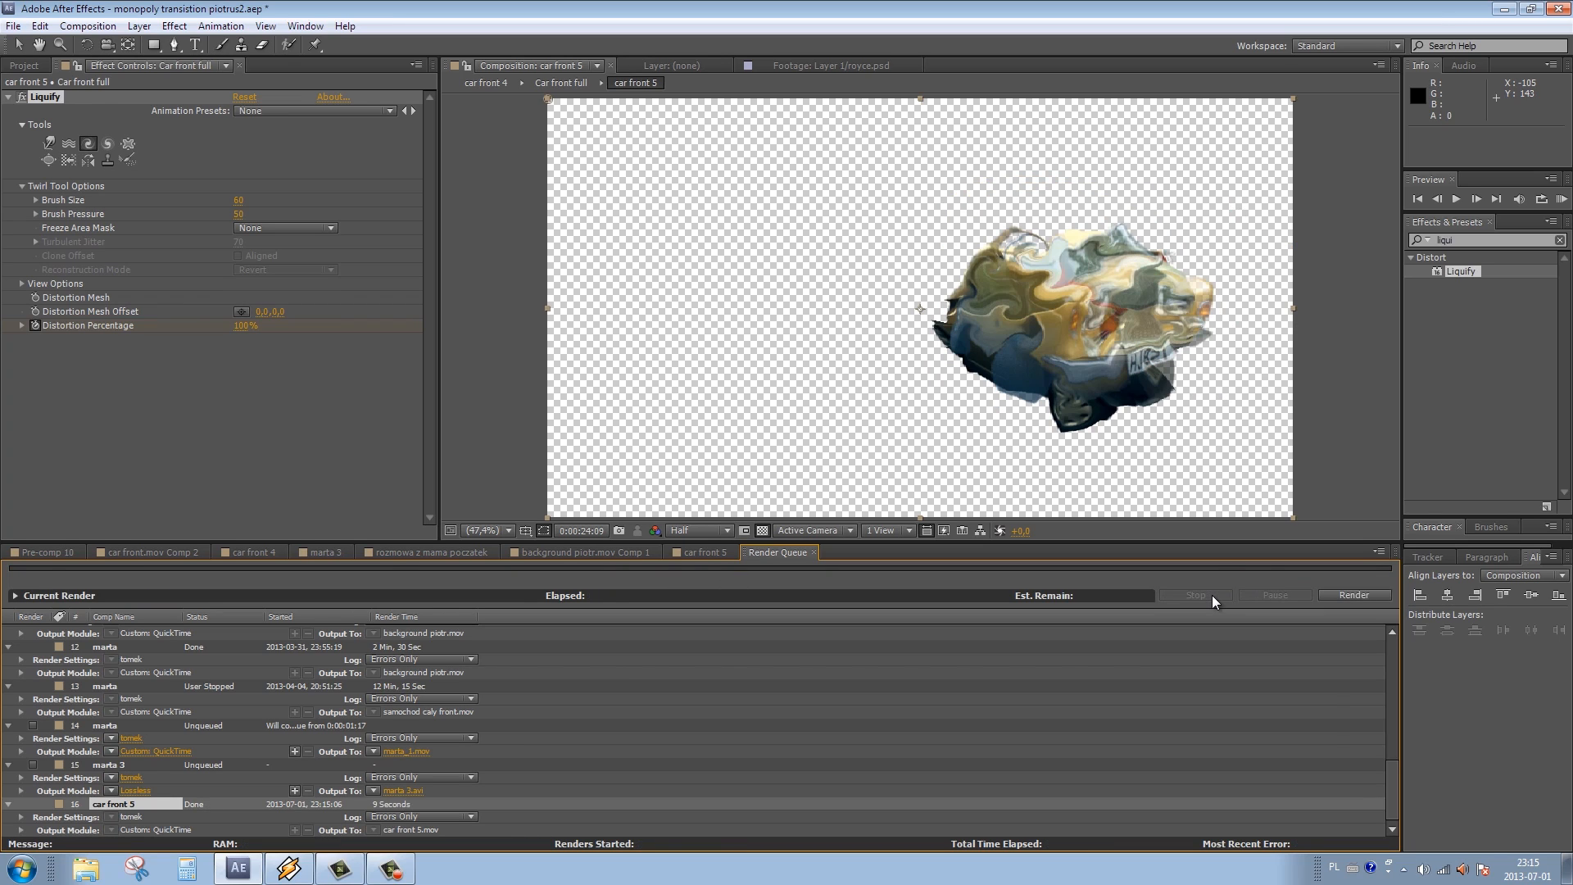